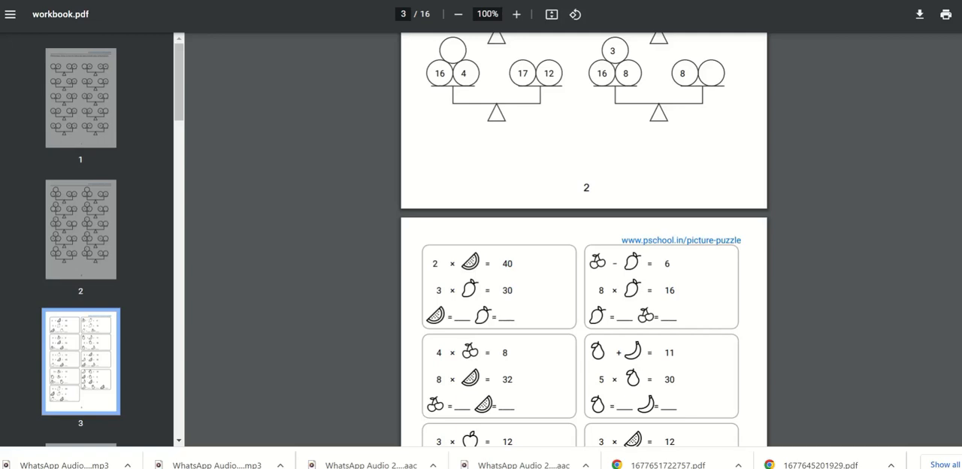
mouse_move(610, 265)
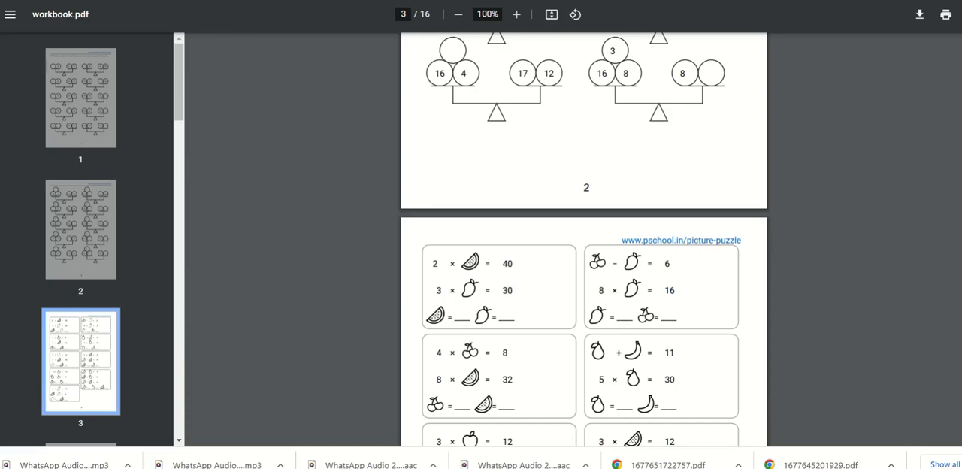
Scroll down the account page to Printables, showing Create My Workbook, Workbooks and Worksheets
scroll("down", 3)
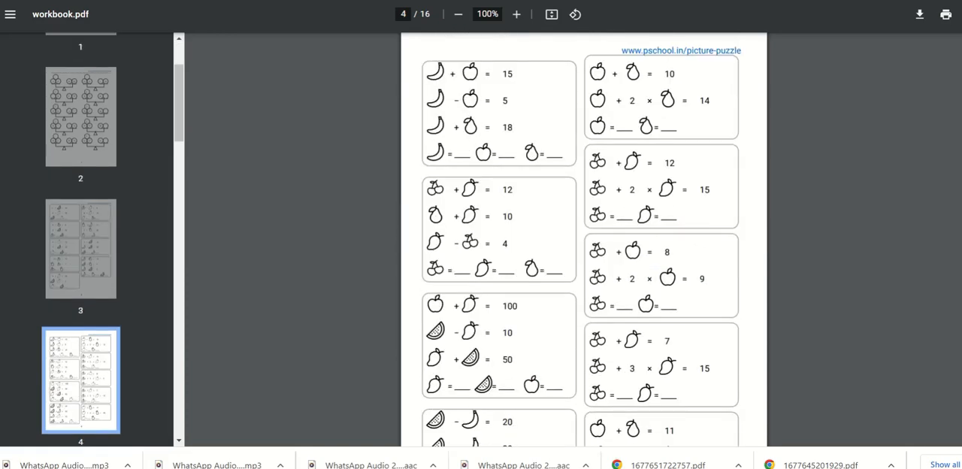
scroll("down", 3)
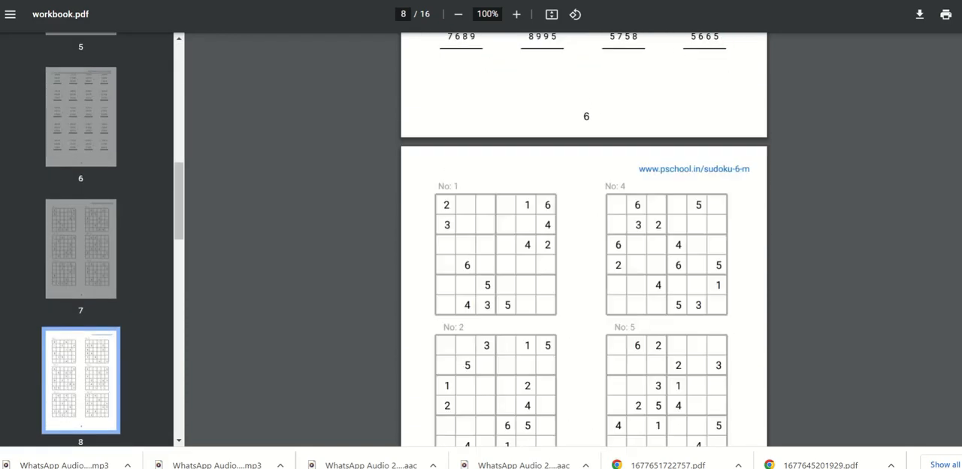
scroll("down", 3)
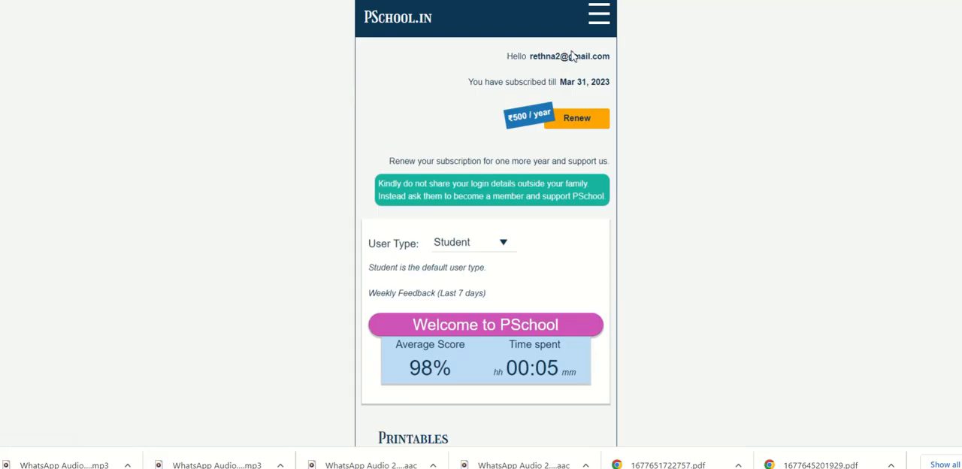
scroll("down", 3)
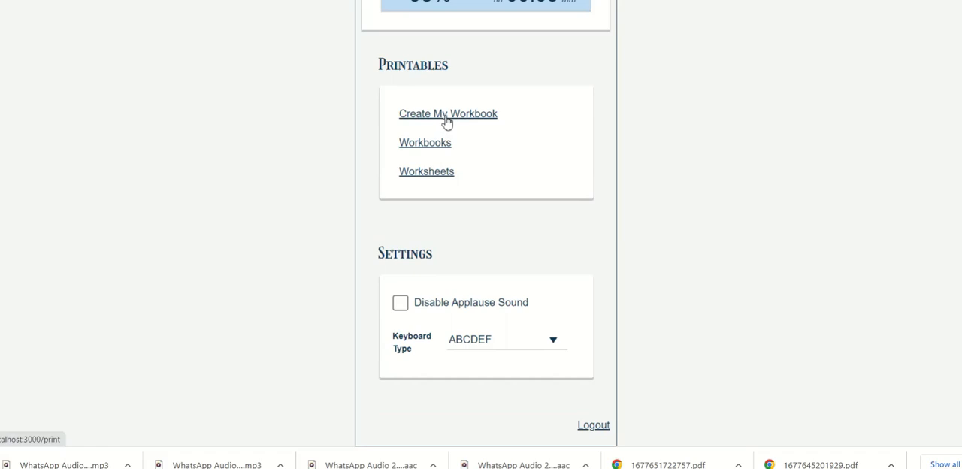
Open Create My Workbook and load the Cursive Letters book's pages
left_click(447, 113)
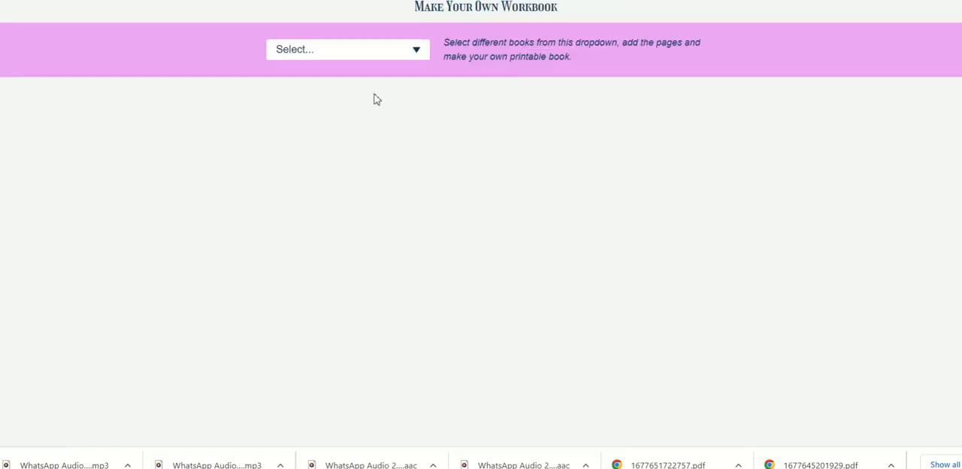
mouse_move(329, 58)
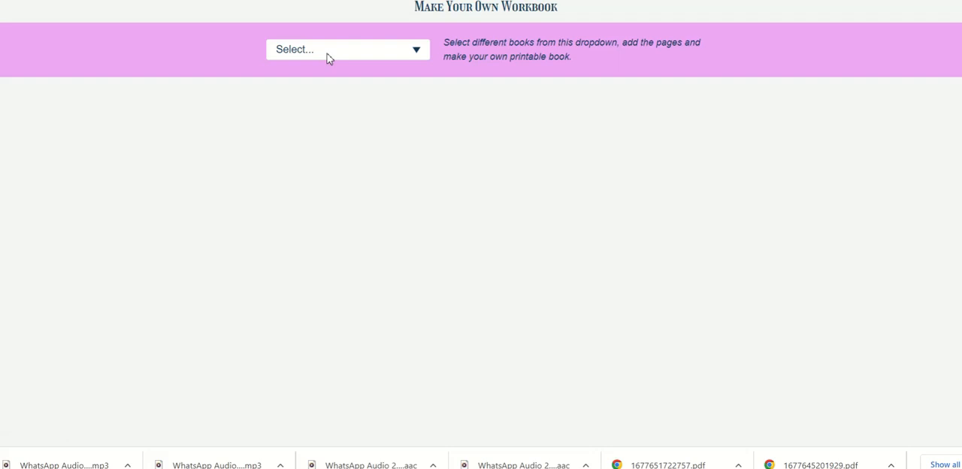
left_click(347, 49)
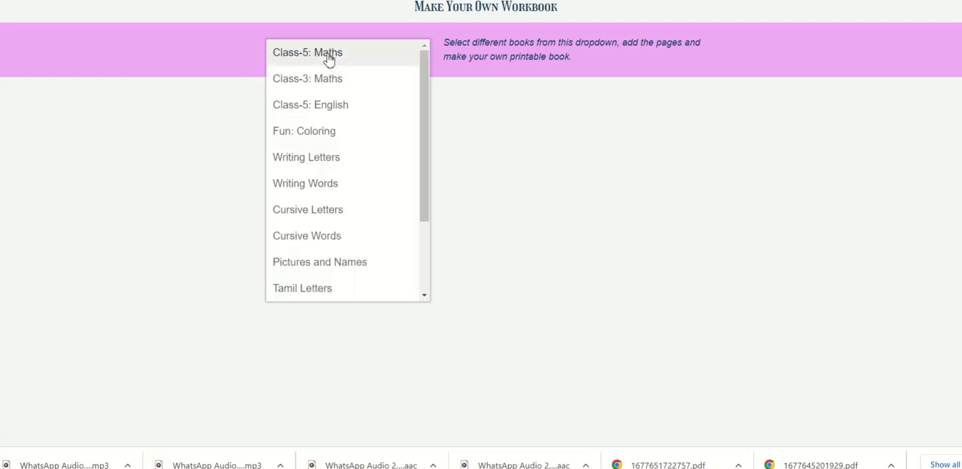
mouse_move(339, 161)
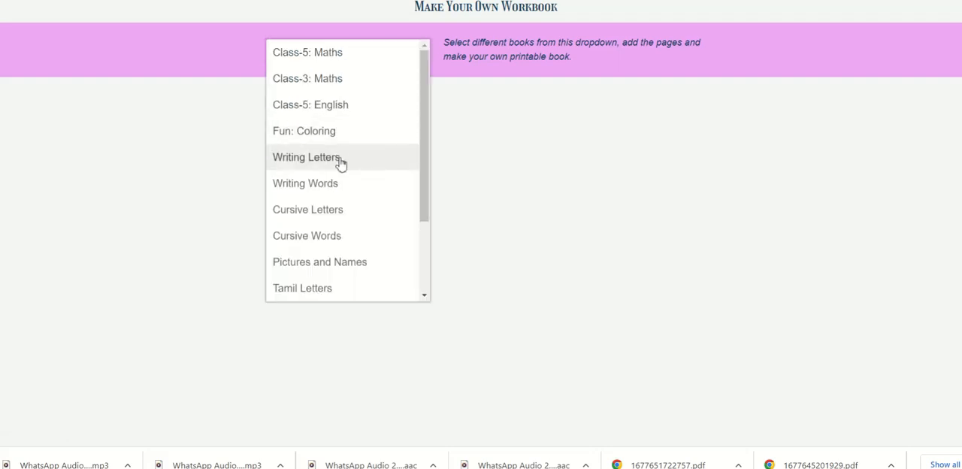
mouse_move(357, 242)
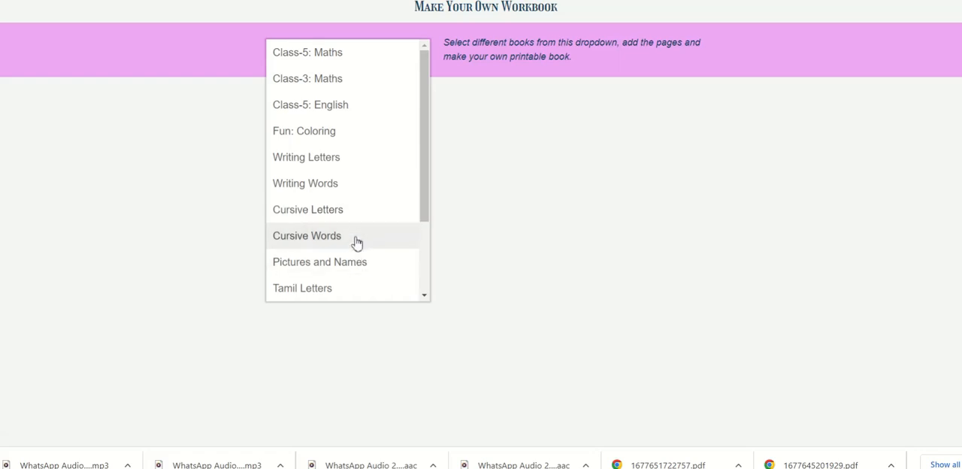
left_click(307, 235)
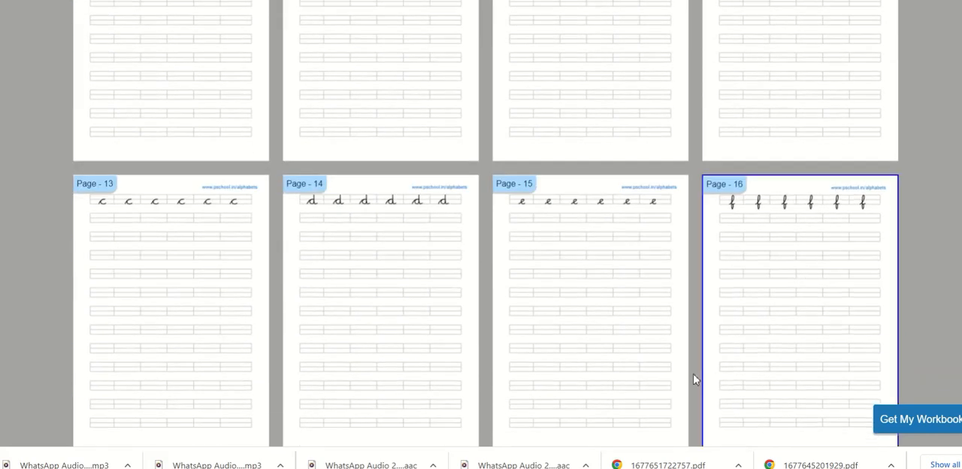
Return to the top with Cursive Letters pages 1–4 added and reopen the book list
scroll("up", 3)
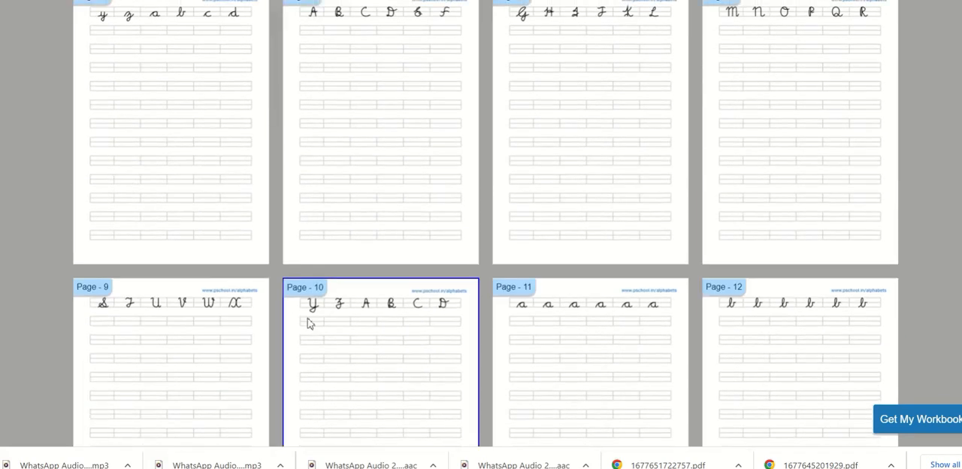
scroll("up", 3)
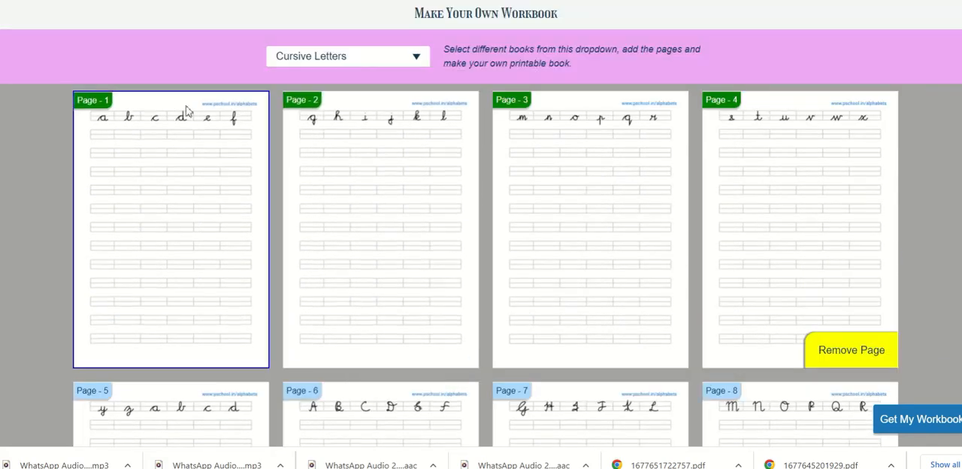
left_click(380, 226)
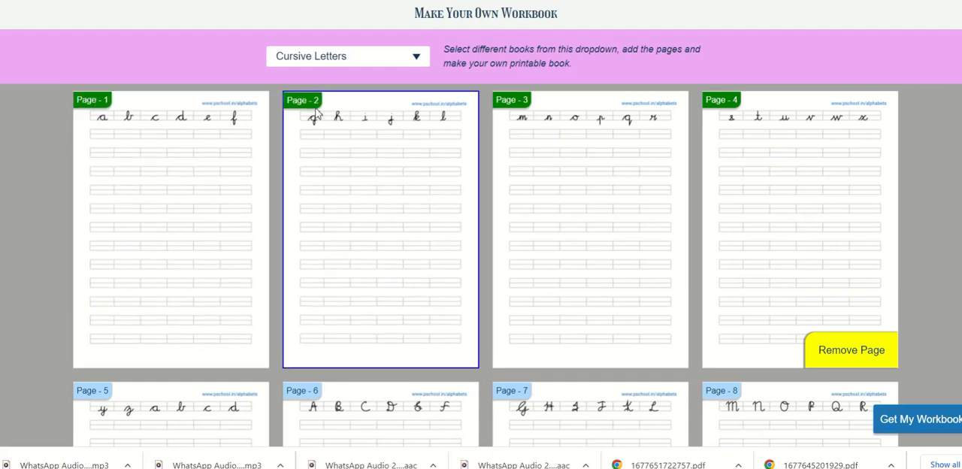
left_click(347, 55)
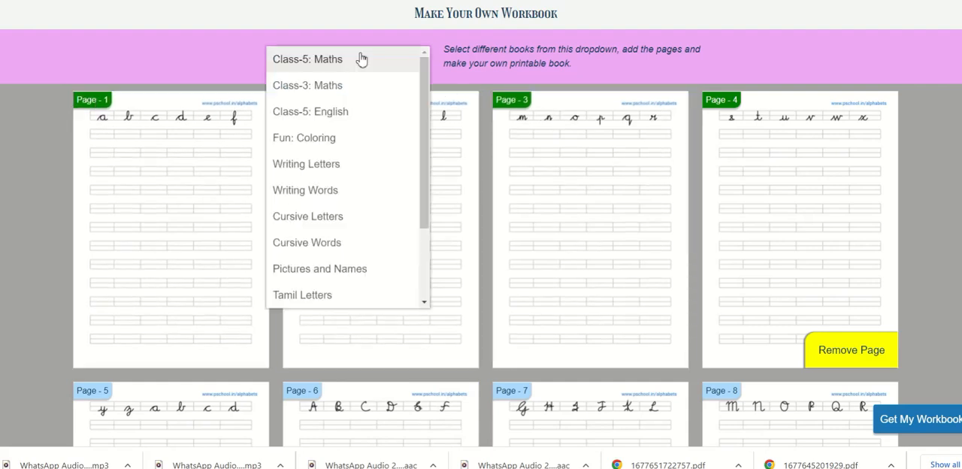
Add a Fun: Coloring handbag page and an animal Pictures and Names page, then review the 12-page summary
left_click(303, 138)
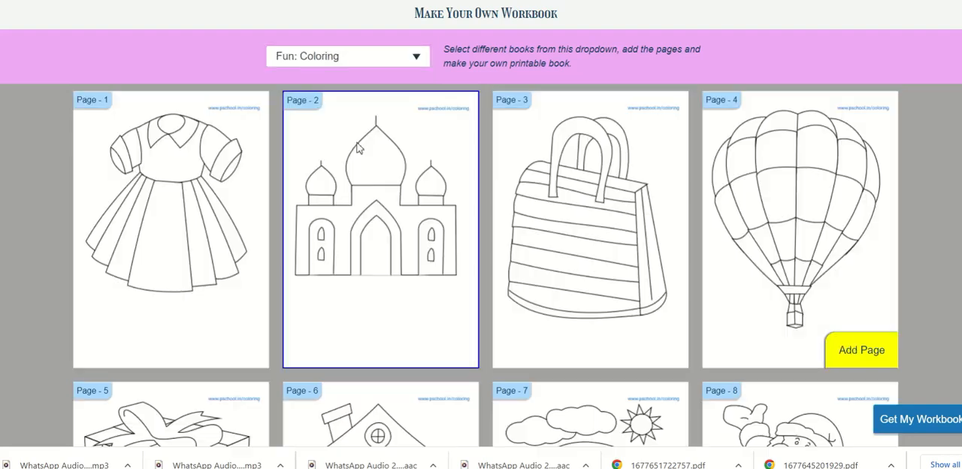
left_click(590, 226)
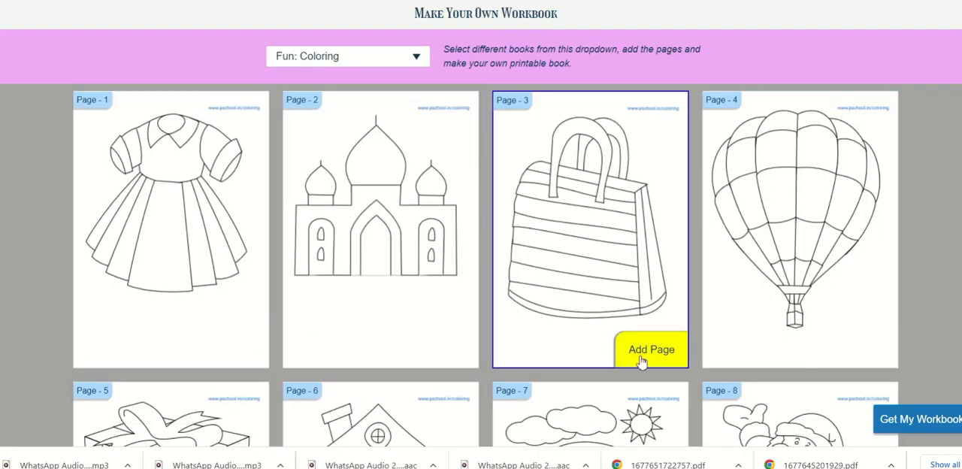
scroll("down", 3)
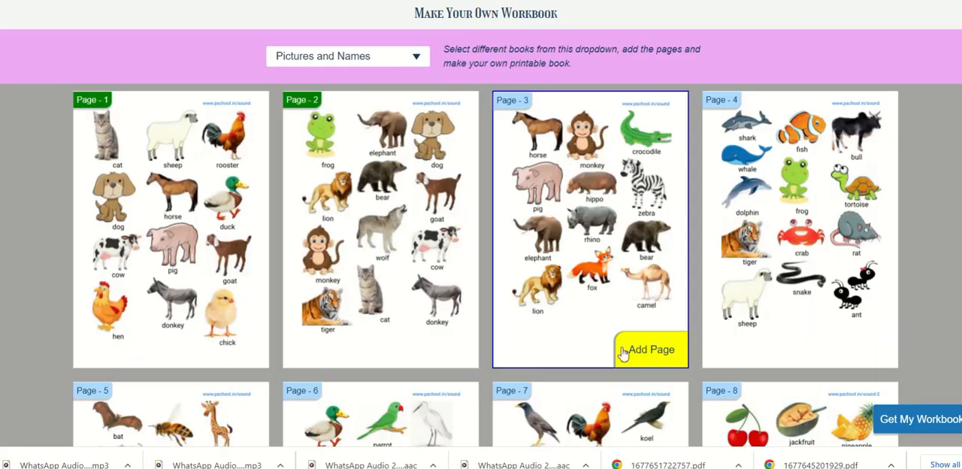
left_click(651, 349)
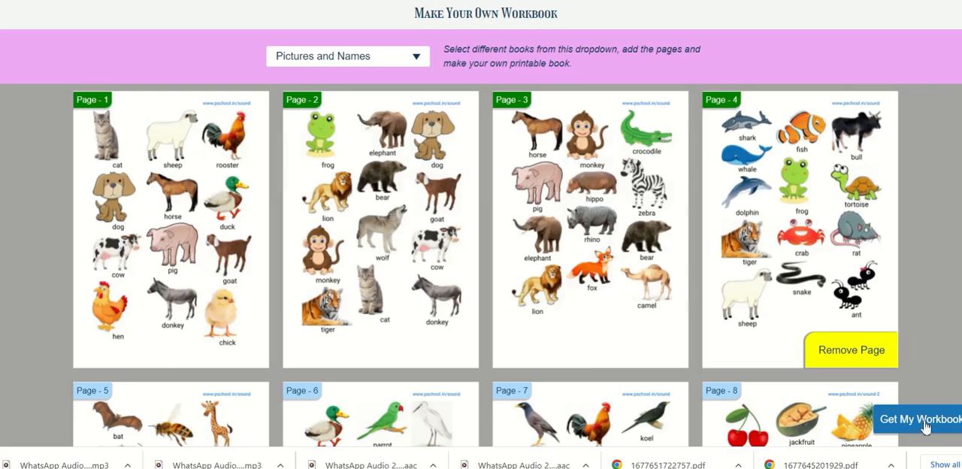
left_click(922, 419)
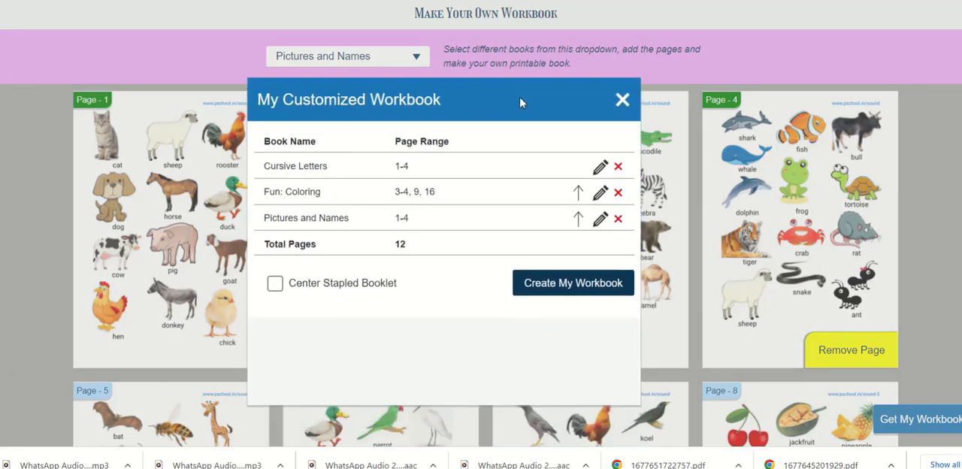
mouse_move(546, 197)
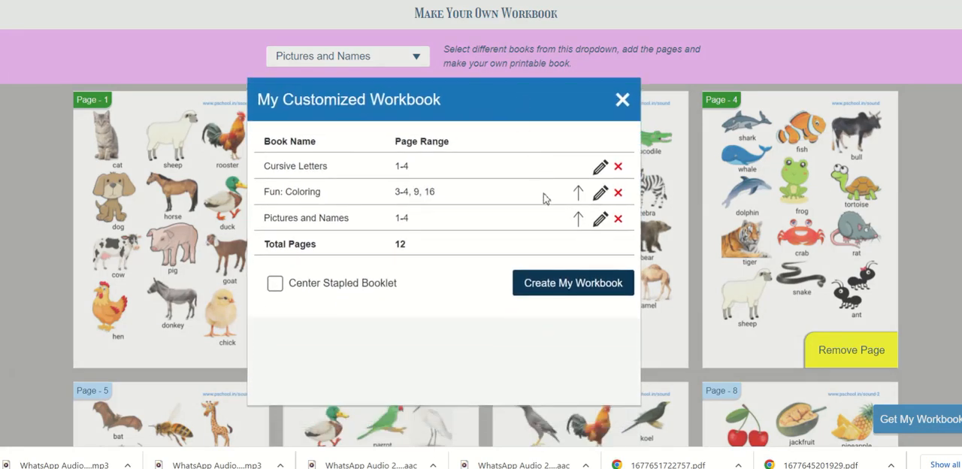
left_click(599, 166)
type(",")
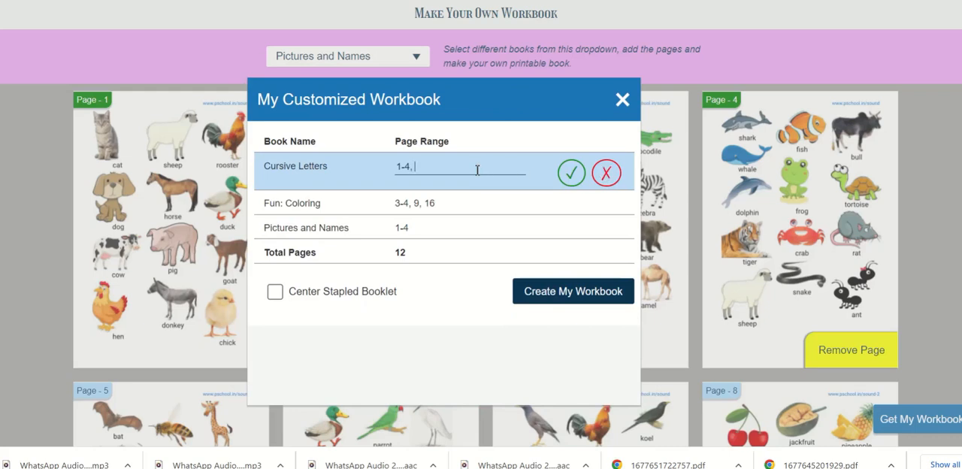
Change the Cursive Letters range to 1-4, 9-12, 16, 18, 20, and cancel deleting Fun: Coloring
type("9")
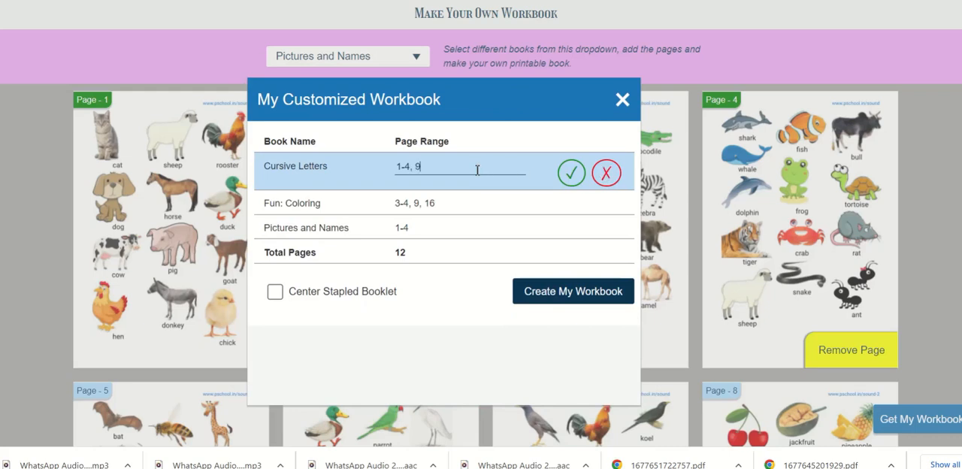
type("-12")
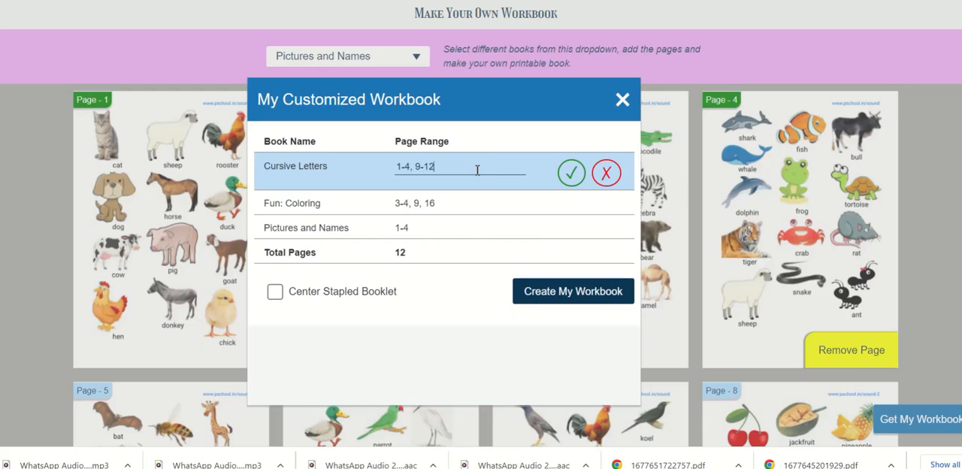
type(",")
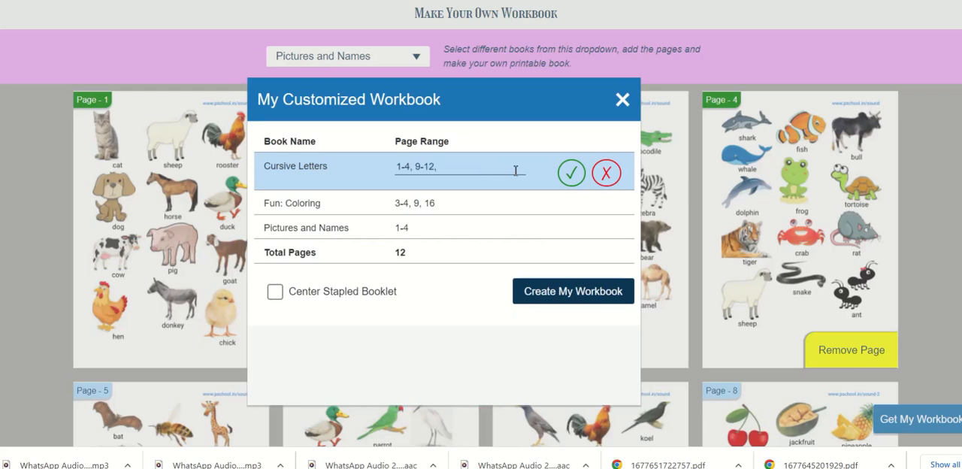
type("16,")
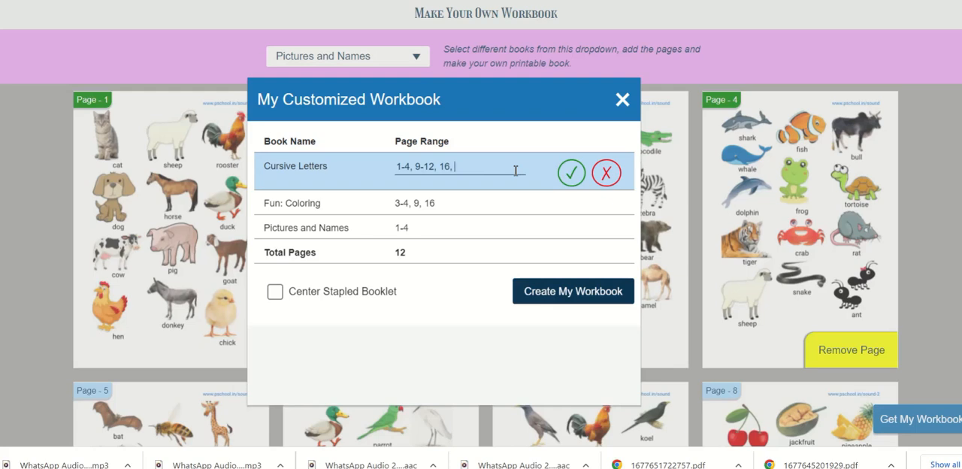
type("1")
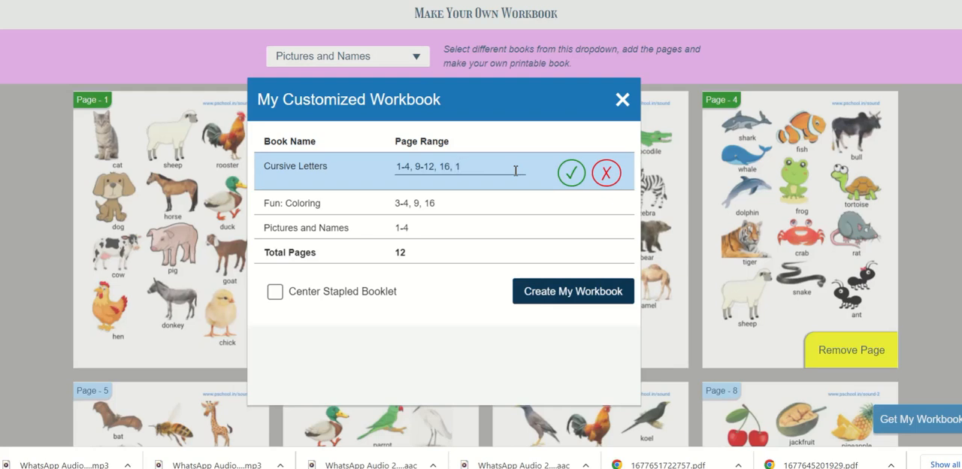
type("8,")
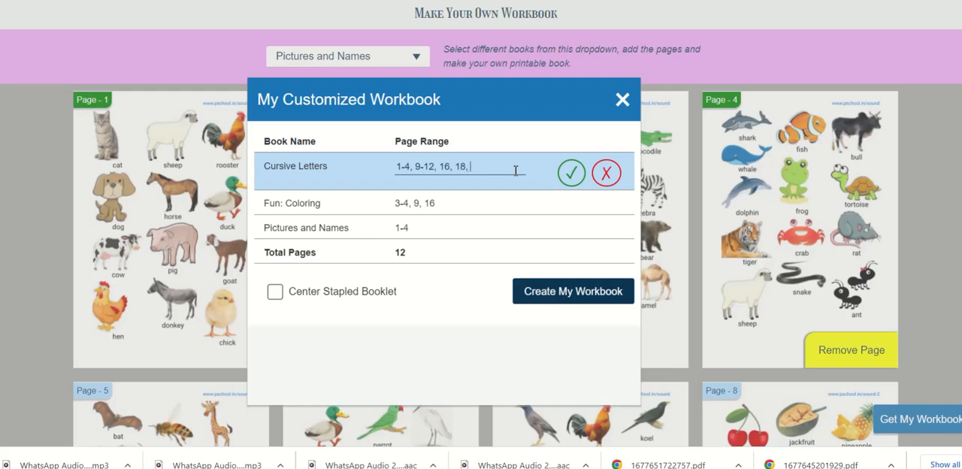
type("20")
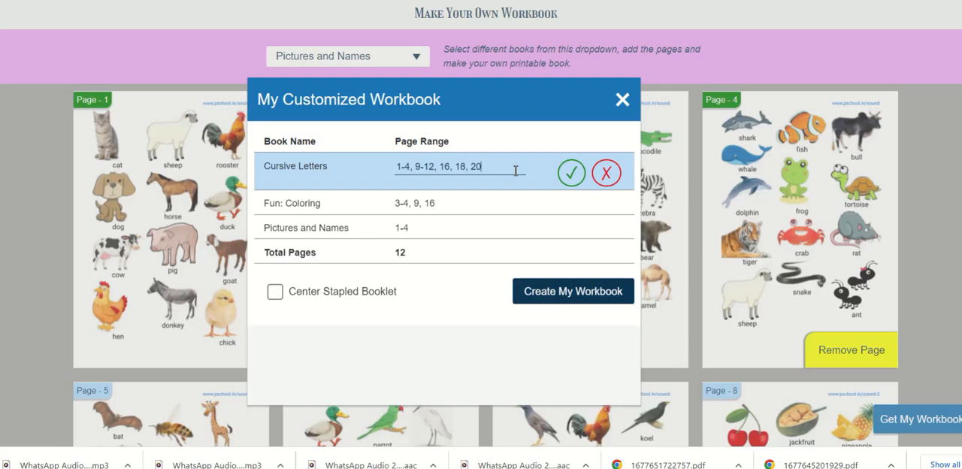
left_click(571, 172)
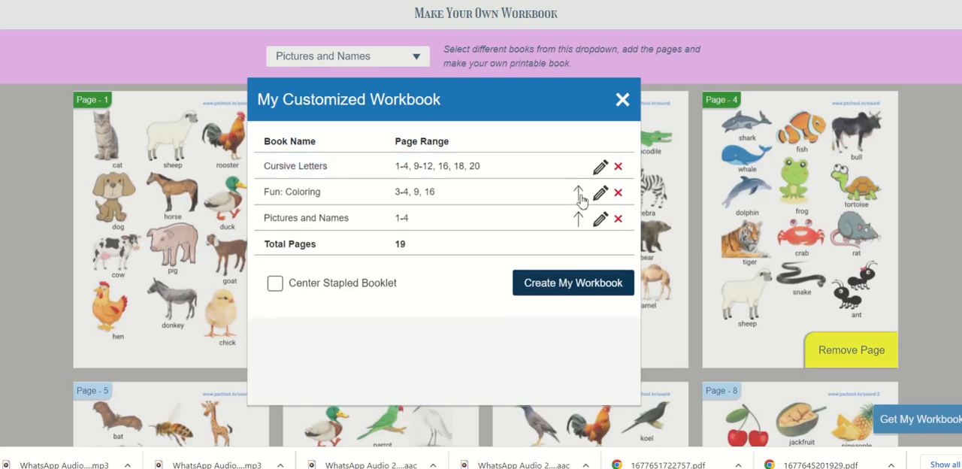
mouse_move(577, 221)
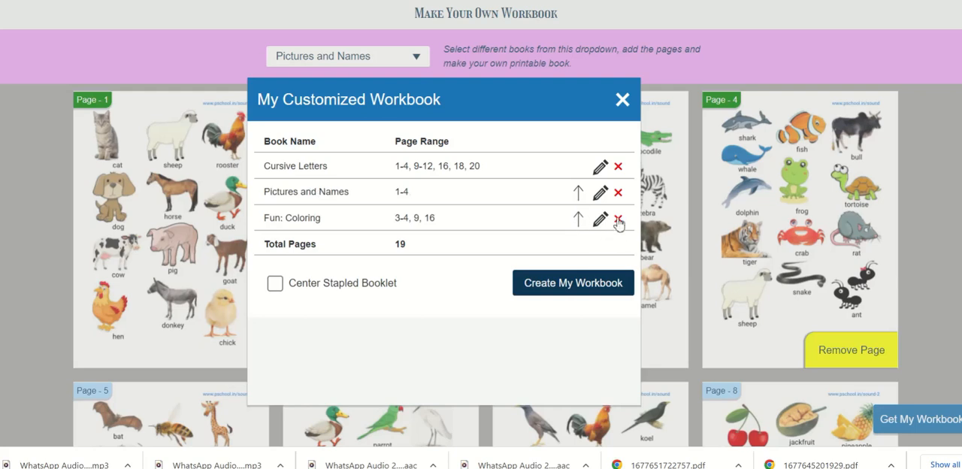
left_click(618, 218)
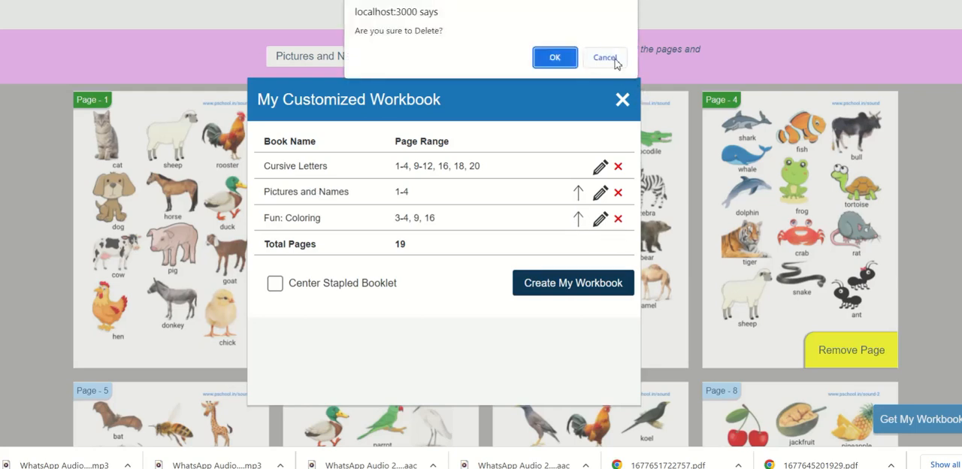
left_click(607, 58)
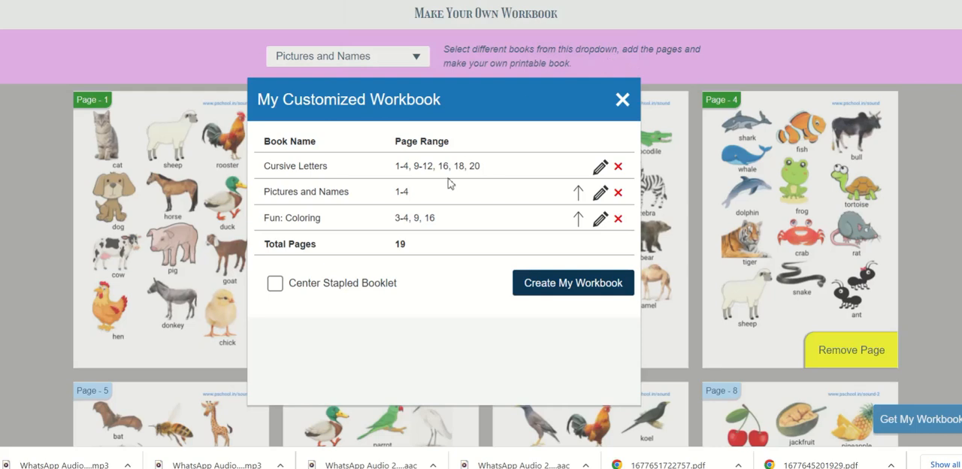
mouse_move(425, 302)
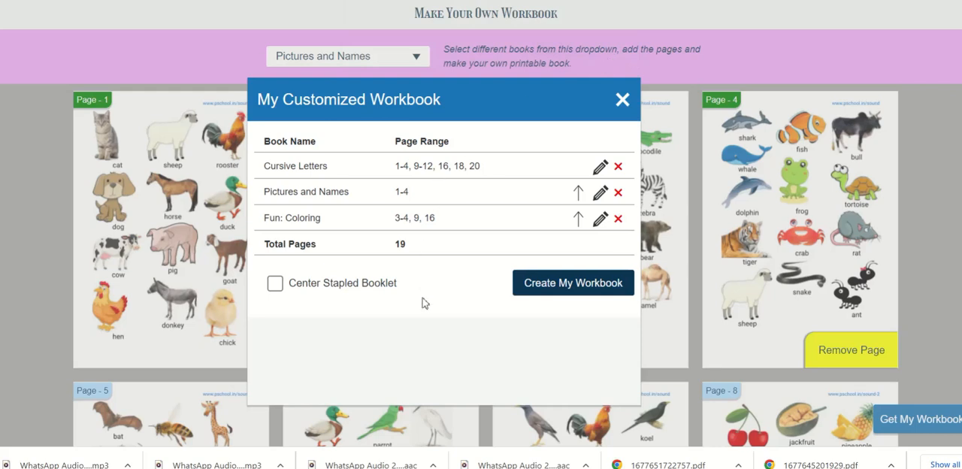
mouse_move(483, 298)
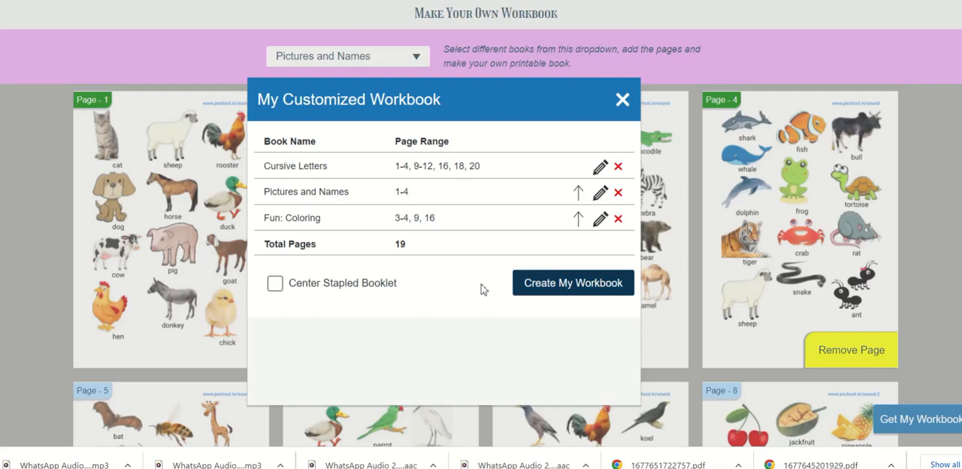
Generate the 19-page workbook until the Congratulations message with Download Now appears
left_click(574, 282)
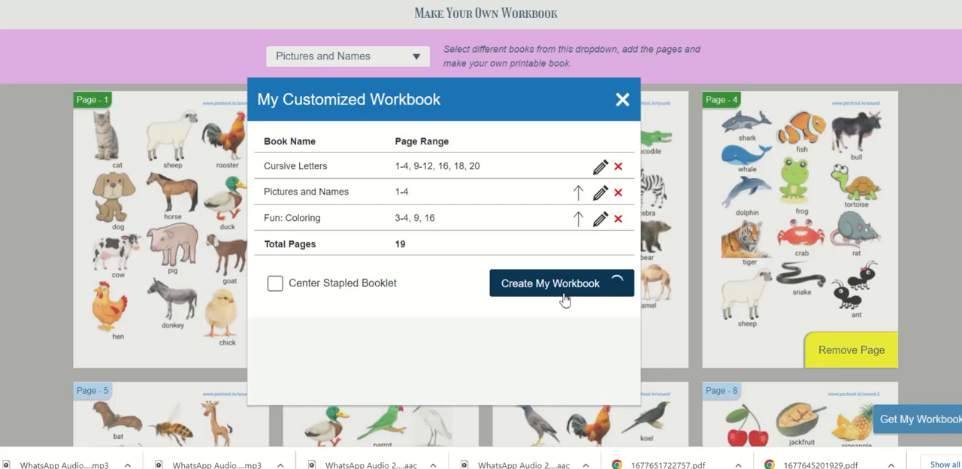
left_click(562, 284)
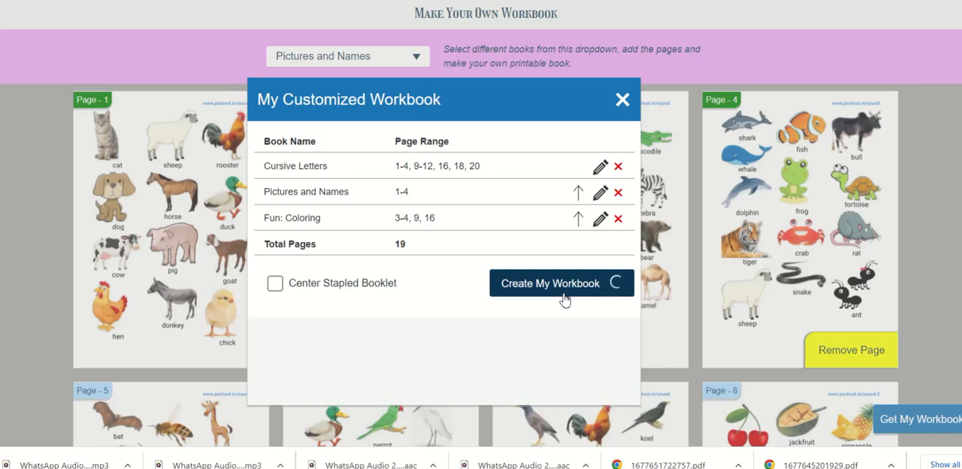
left_click(562, 283)
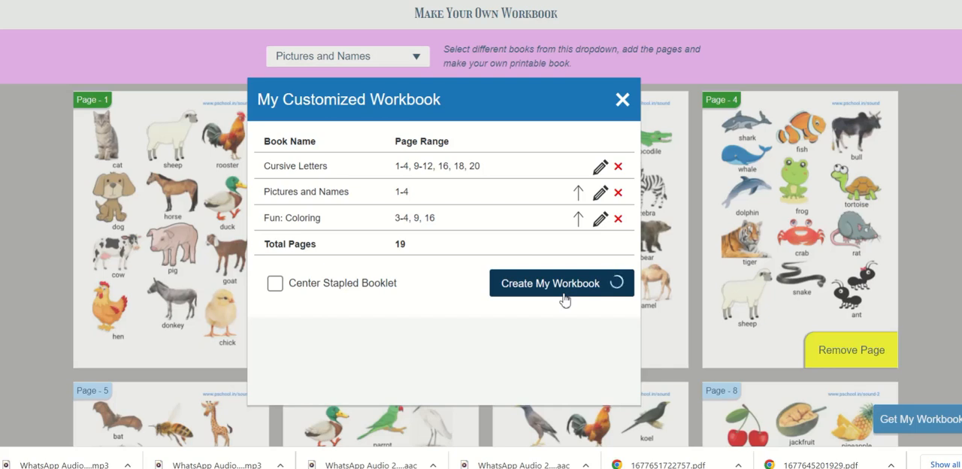
left_click(561, 284)
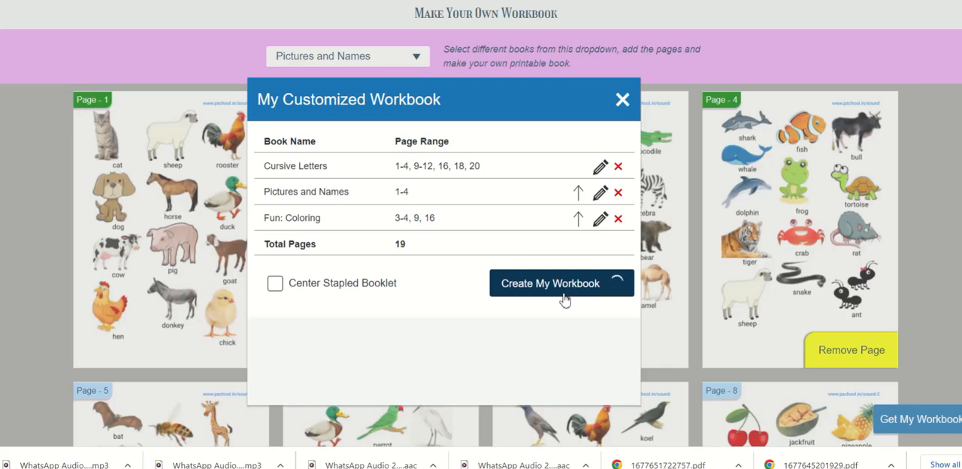
left_click(562, 283)
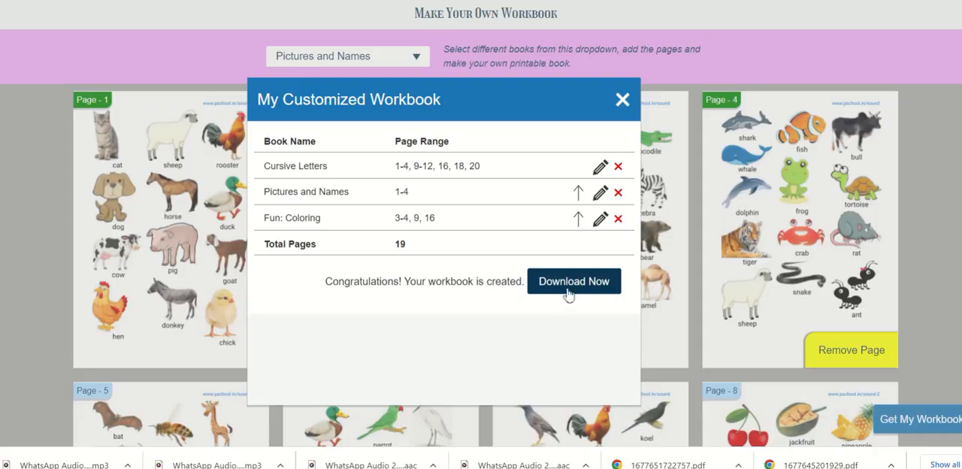
Download workbook.pdf, scroll through it in Chrome's viewer, and start printing it
left_click(574, 282)
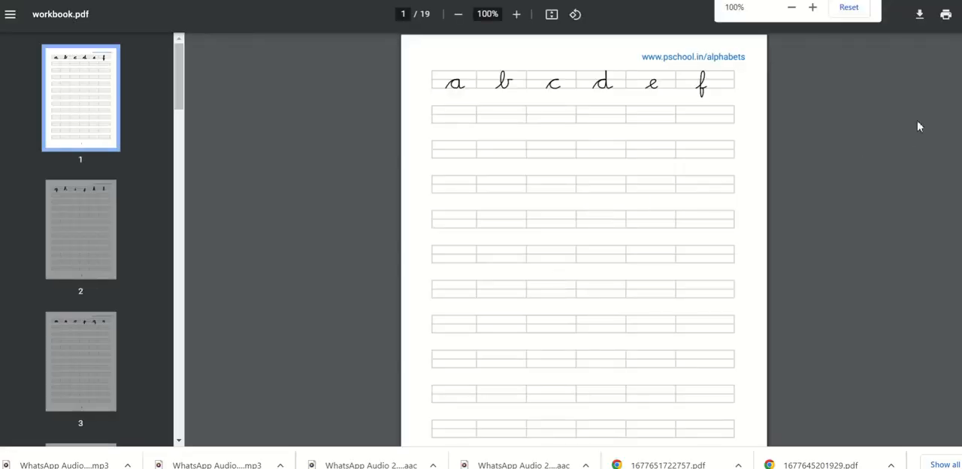
scroll("down", 3)
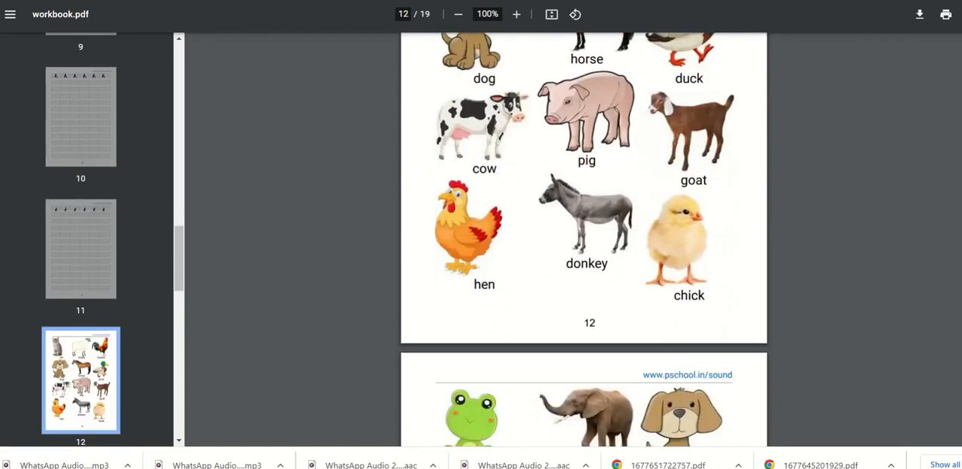
scroll("down", 3)
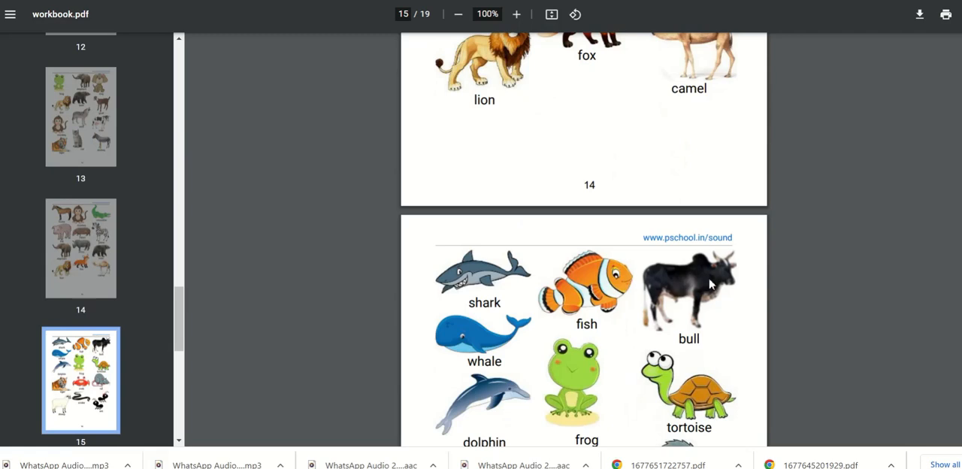
left_click(946, 15)
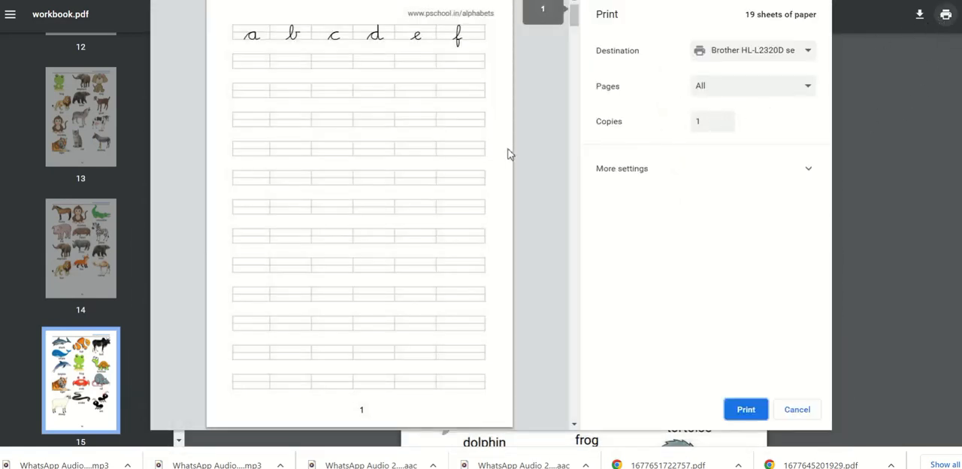
Set Pages per sheet to 2 under More settings and page through the 10-sheet preview
left_click(622, 169)
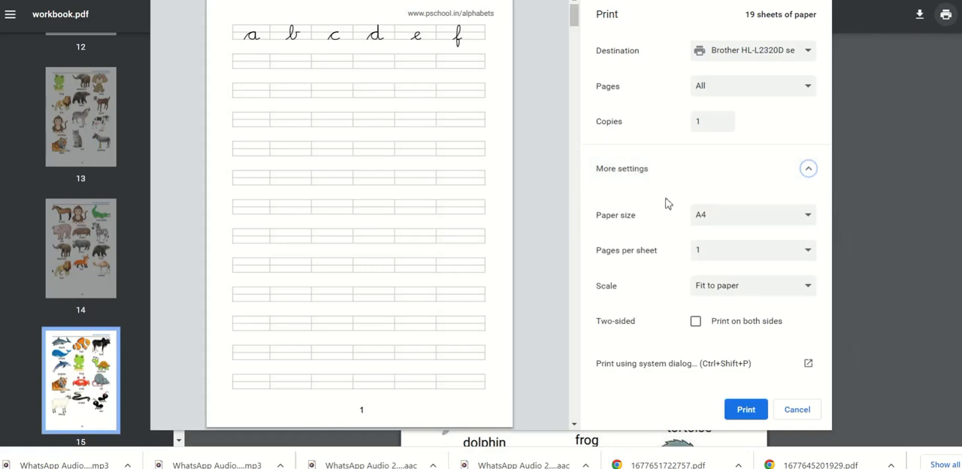
left_click(752, 250)
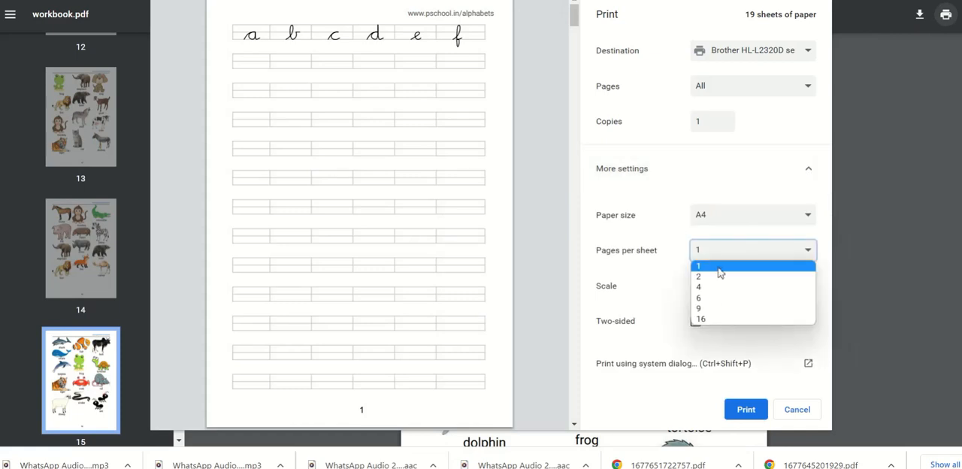
left_click(699, 276)
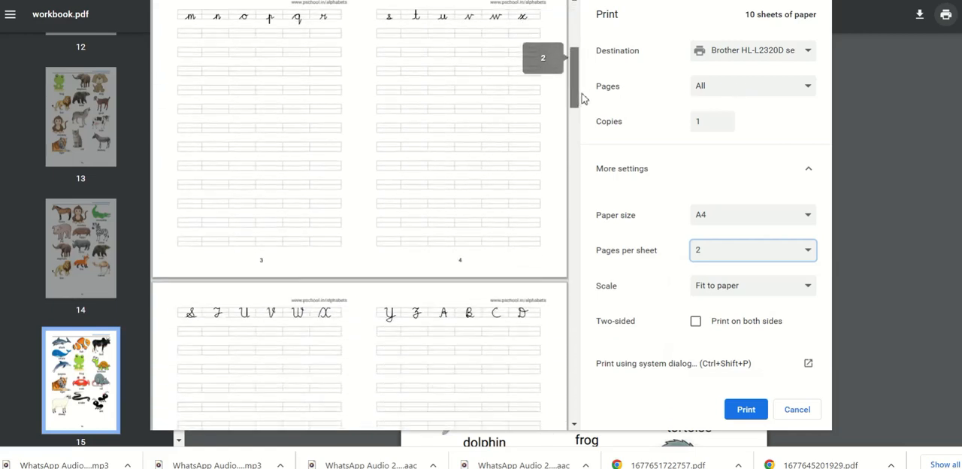
scroll("down", 3)
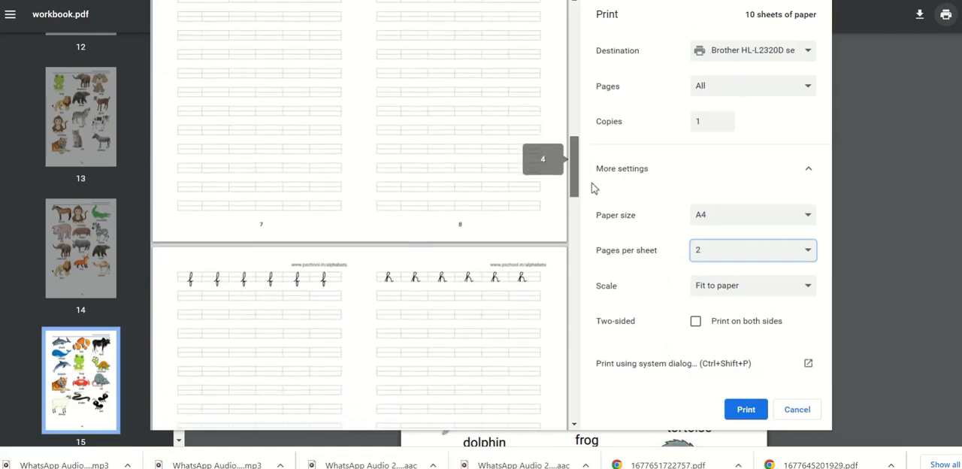
scroll("down", 3)
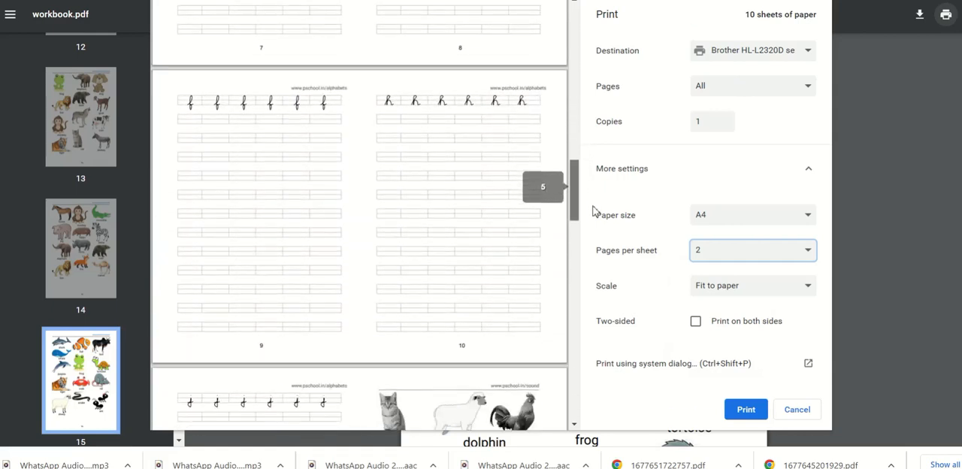
mouse_move(576, 201)
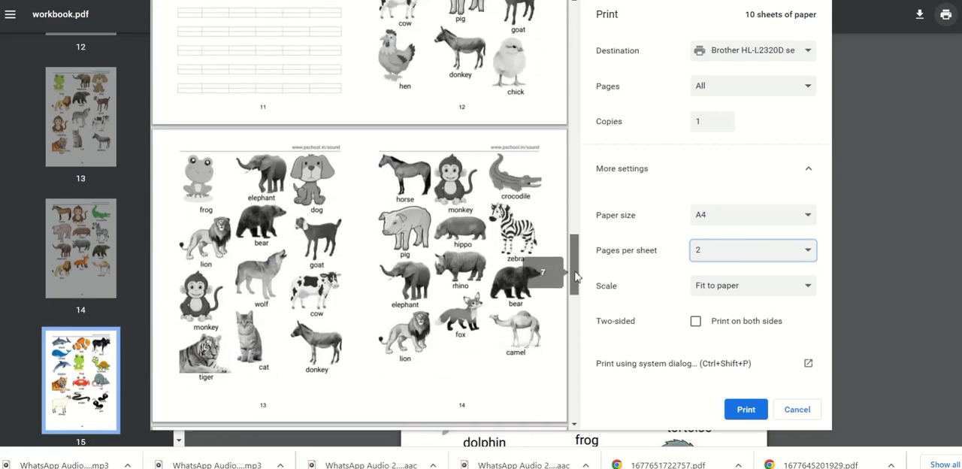
scroll("down", 3)
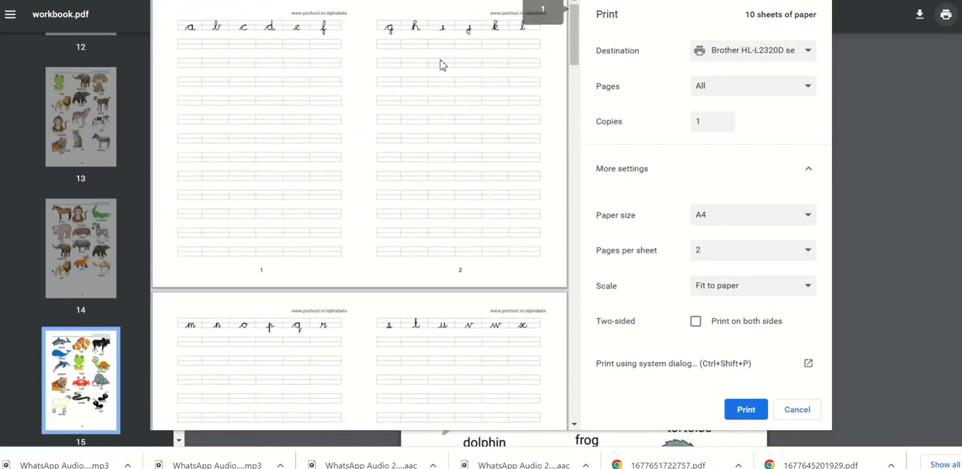
mouse_move(276, 239)
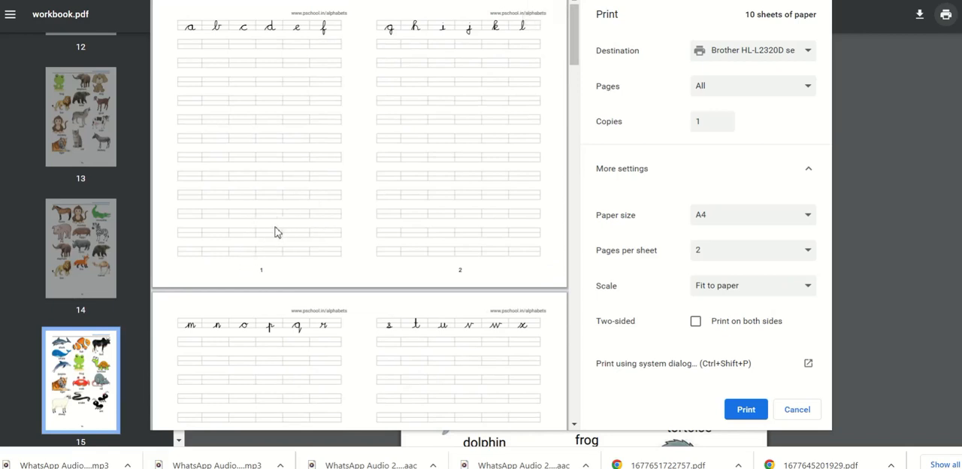
mouse_move(485, 222)
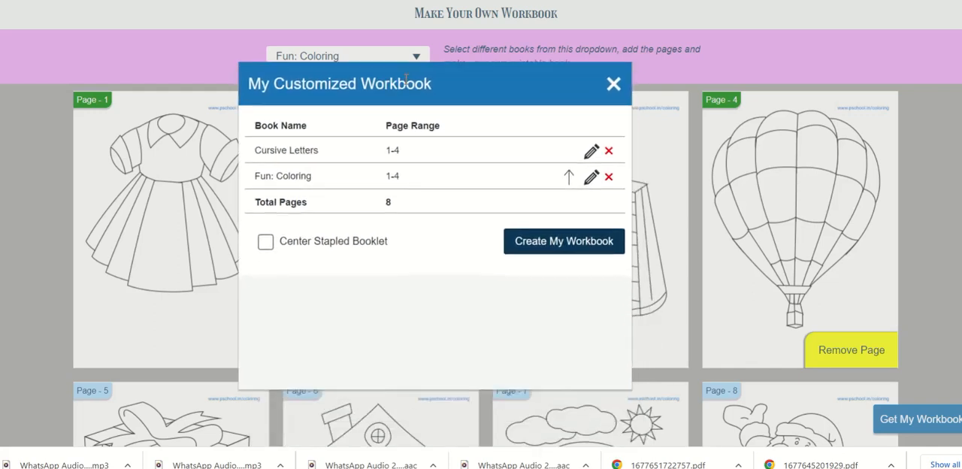
Tick Center Stapled Booklet in the My Customized Workbook dialog for the 8-page workbook
left_click(265, 242)
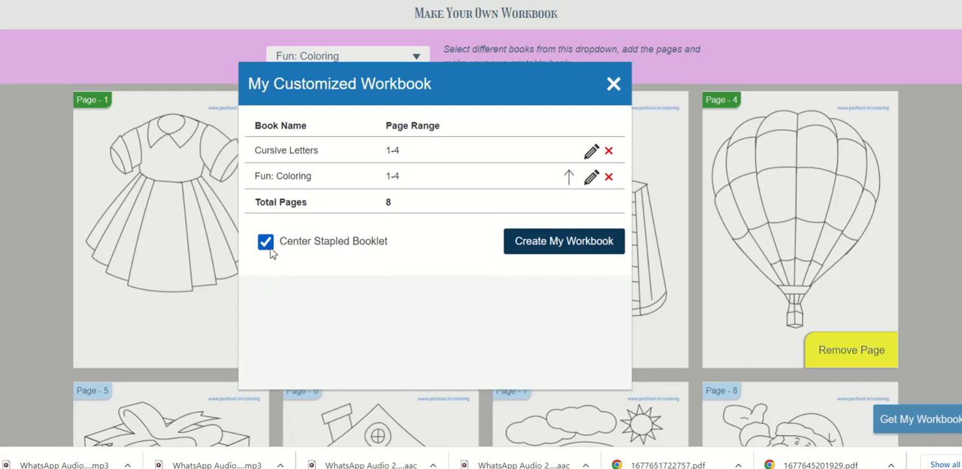
mouse_move(334, 248)
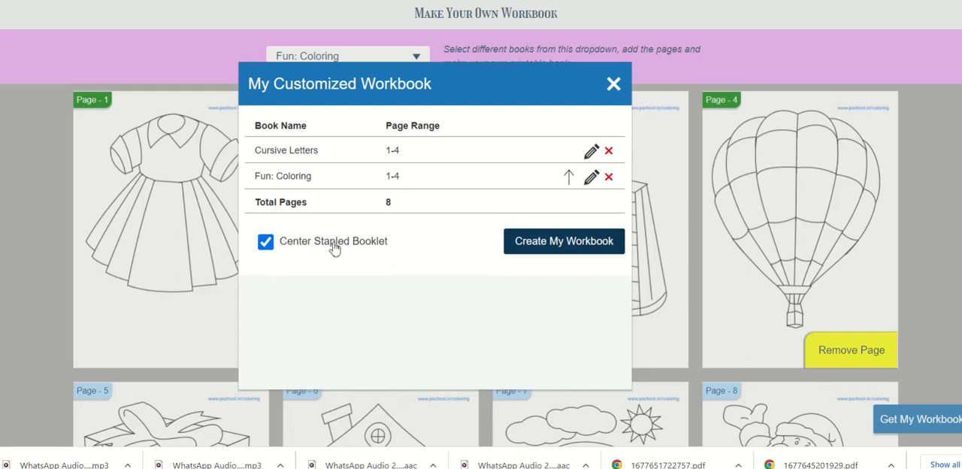
mouse_move(414, 249)
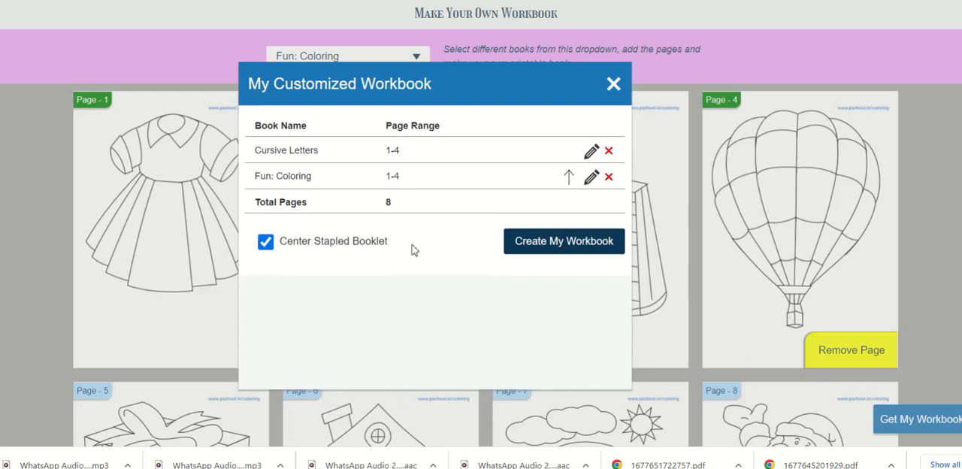